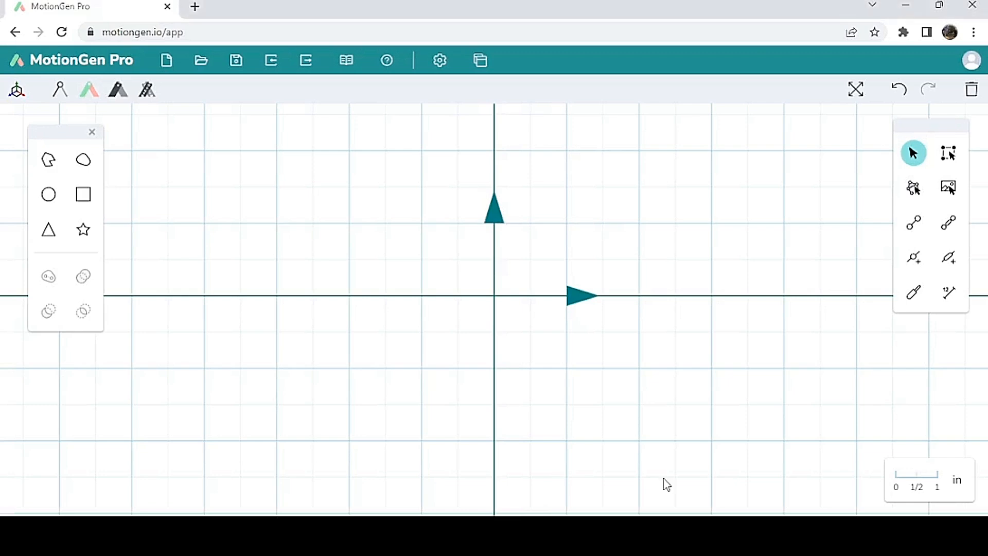
mouse_move(292, 370)
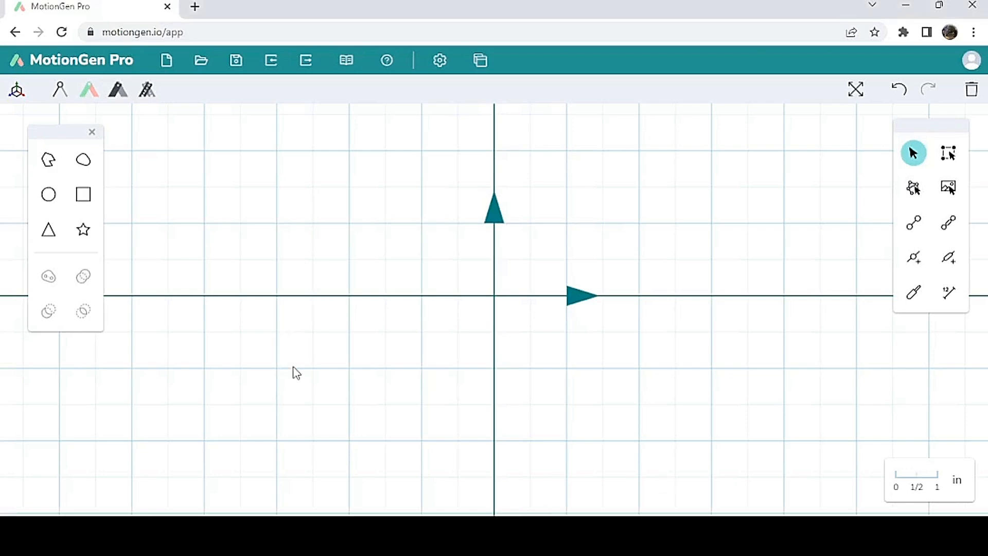
mouse_move(320, 353)
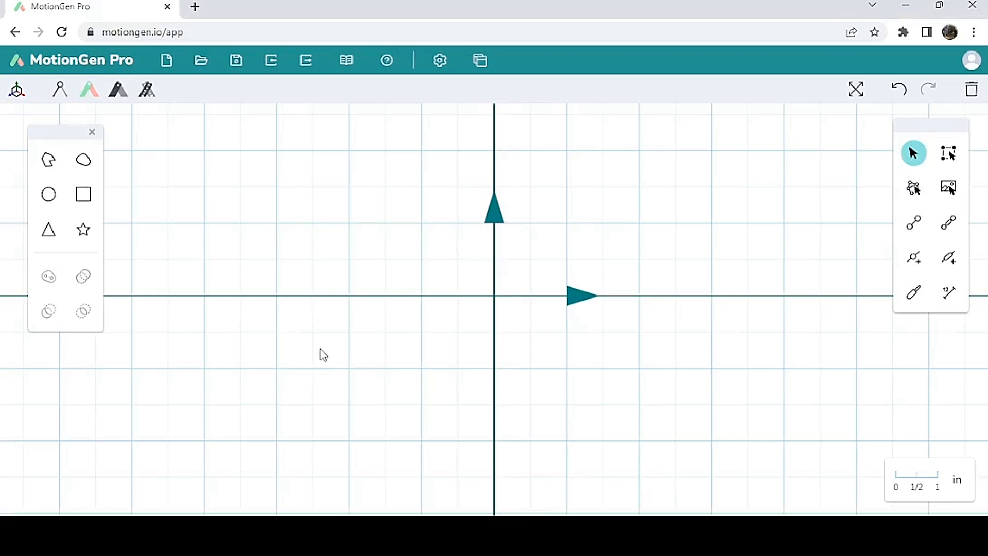
mouse_move(330, 353)
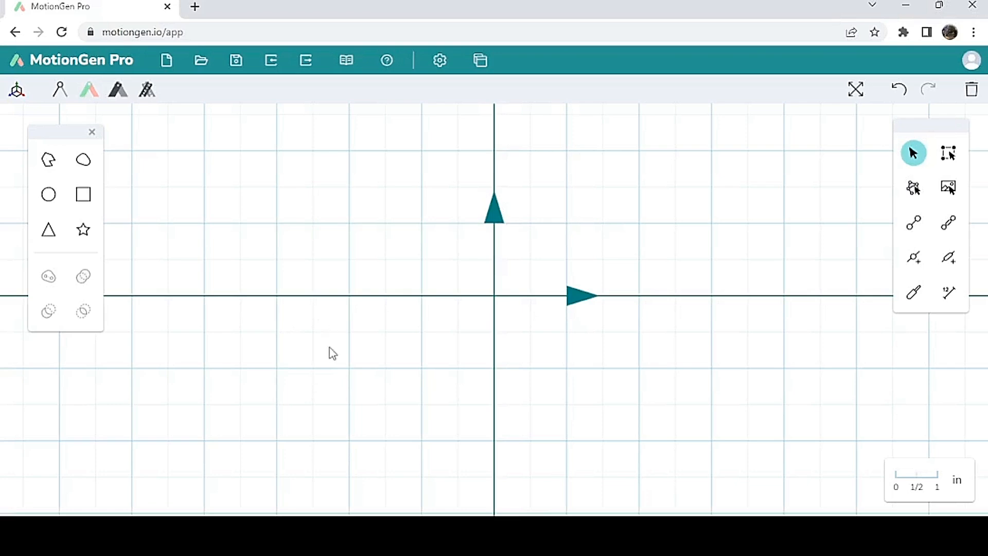
mouse_move(384, 355)
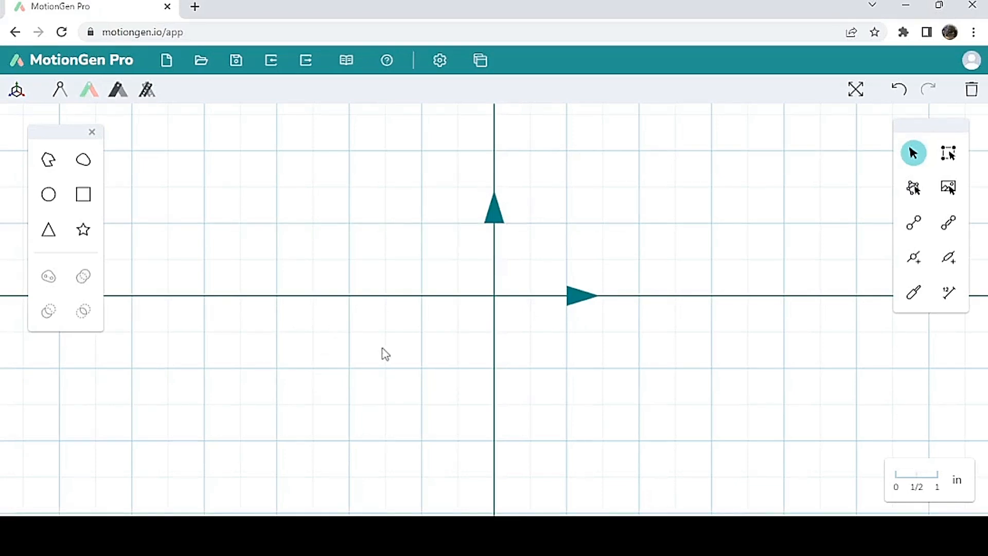
mouse_move(933, 200)
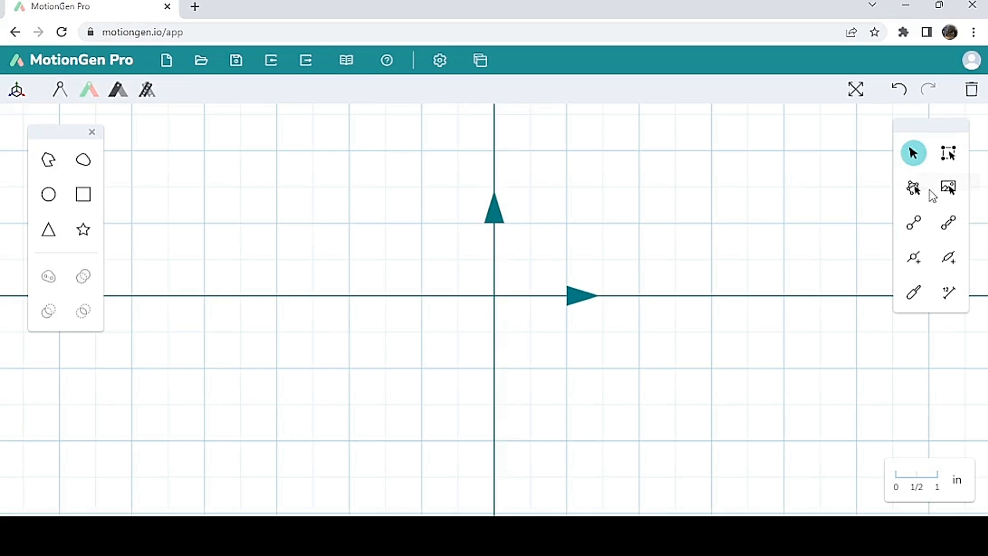
mouse_move(914, 258)
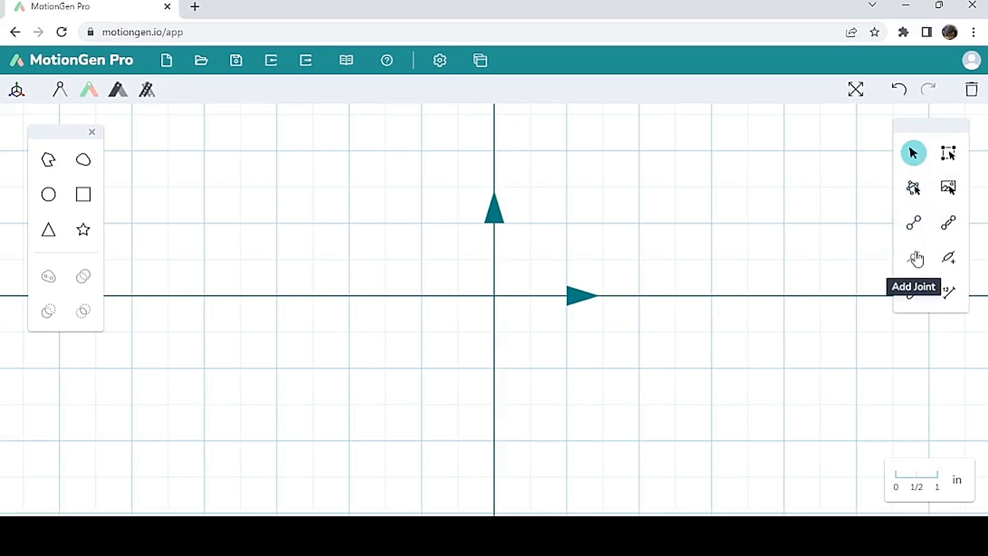
mouse_move(951, 295)
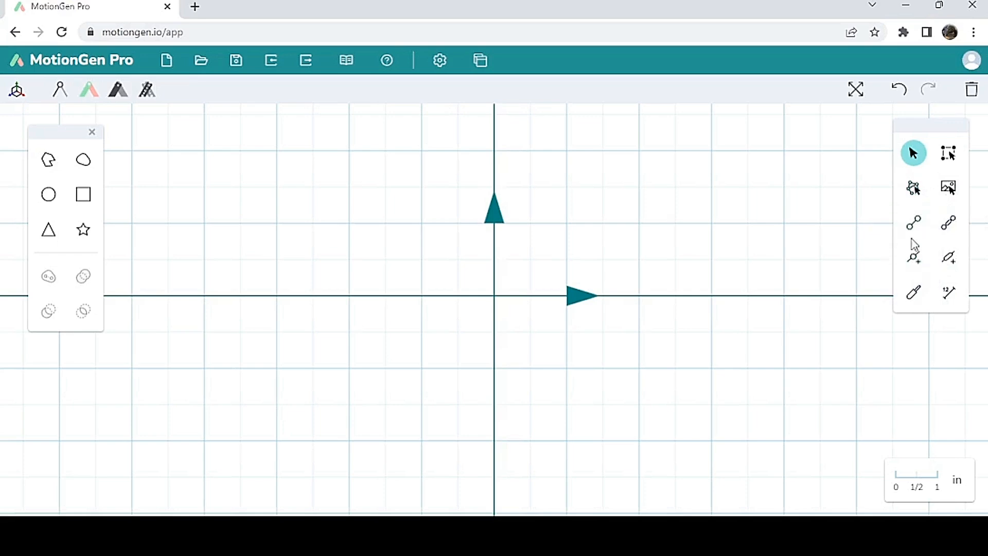
mouse_move(915, 154)
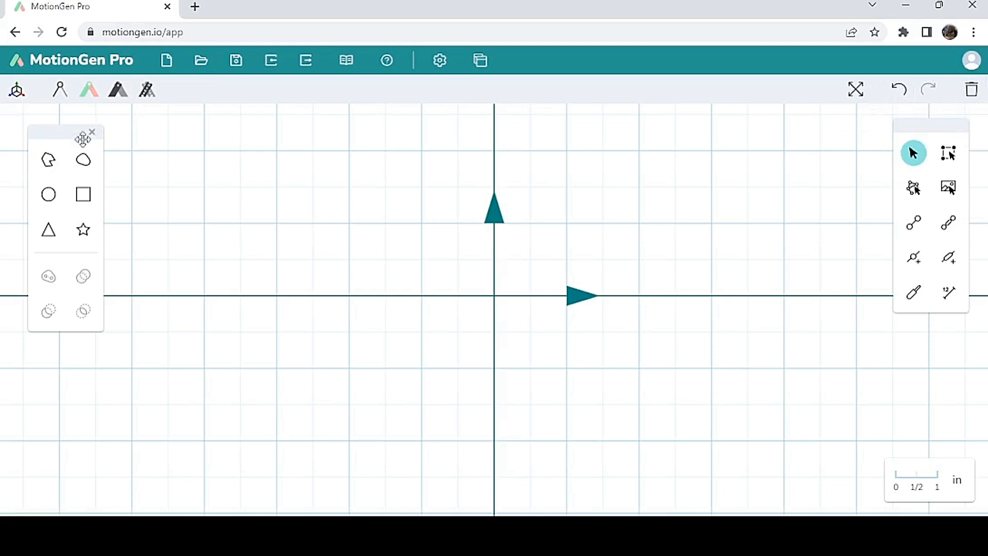
mouse_move(72, 167)
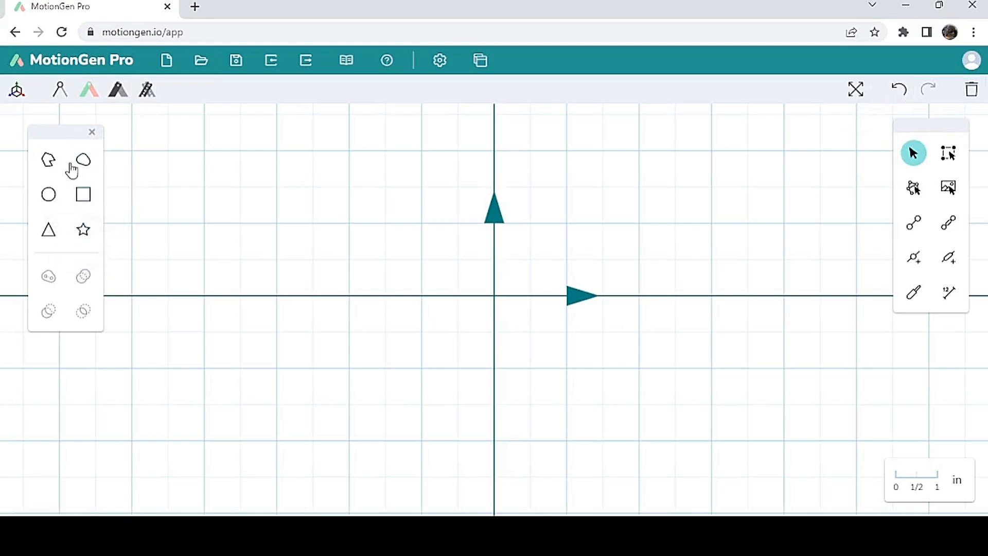
mouse_move(48, 160)
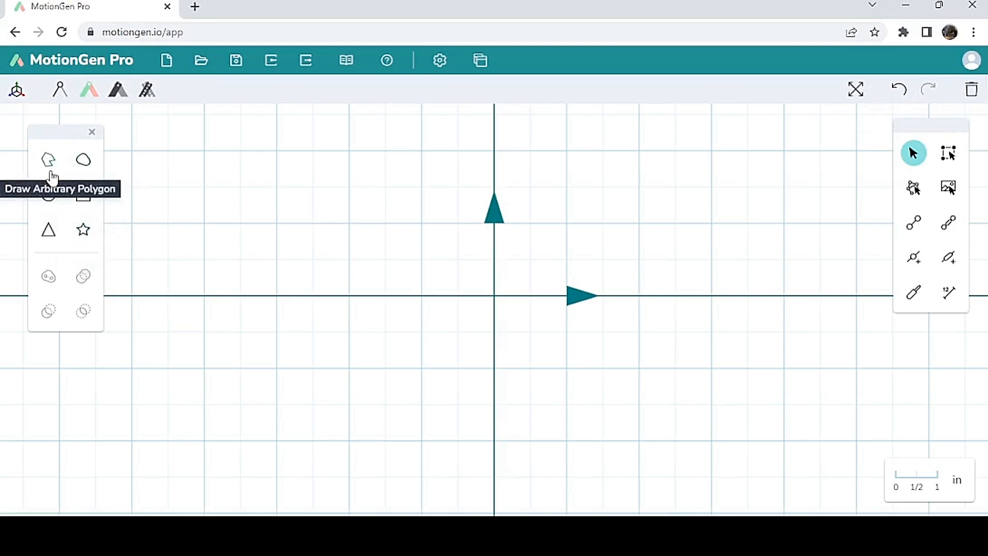
mouse_move(65, 238)
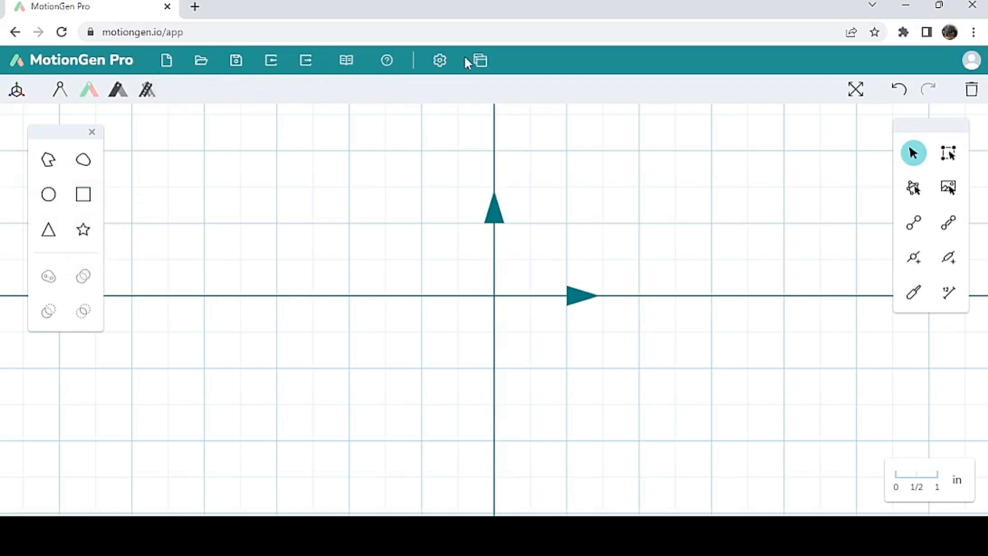
mouse_move(200, 62)
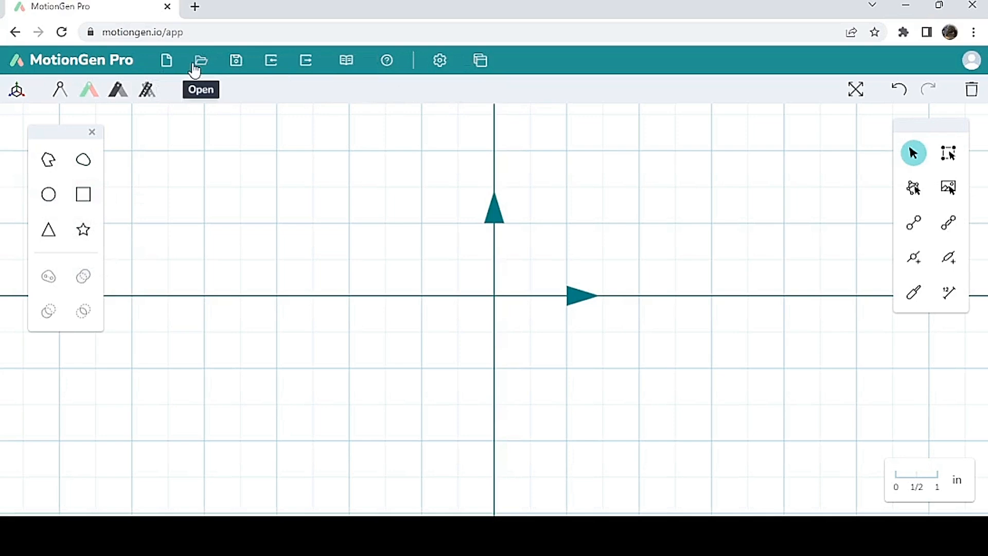
mouse_move(270, 62)
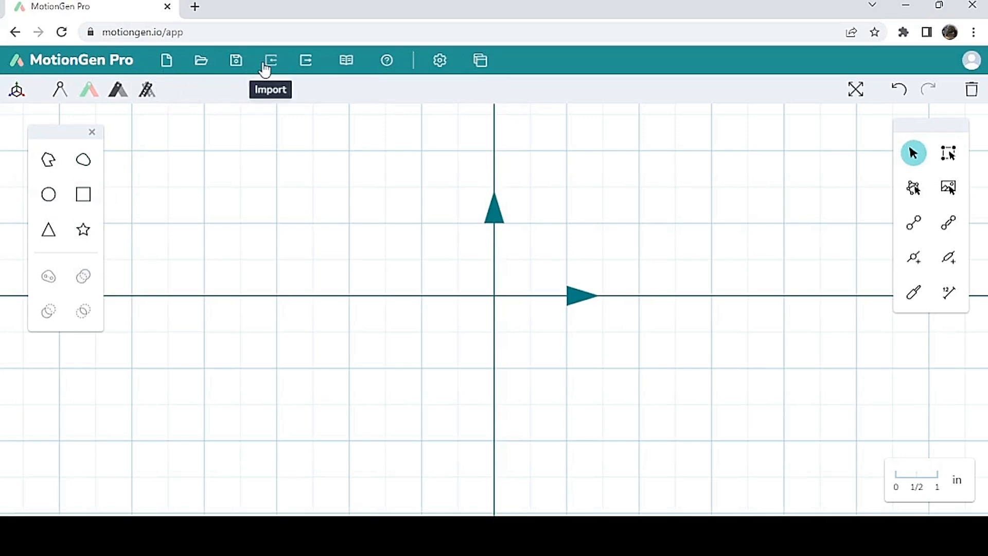
mouse_move(427, 67)
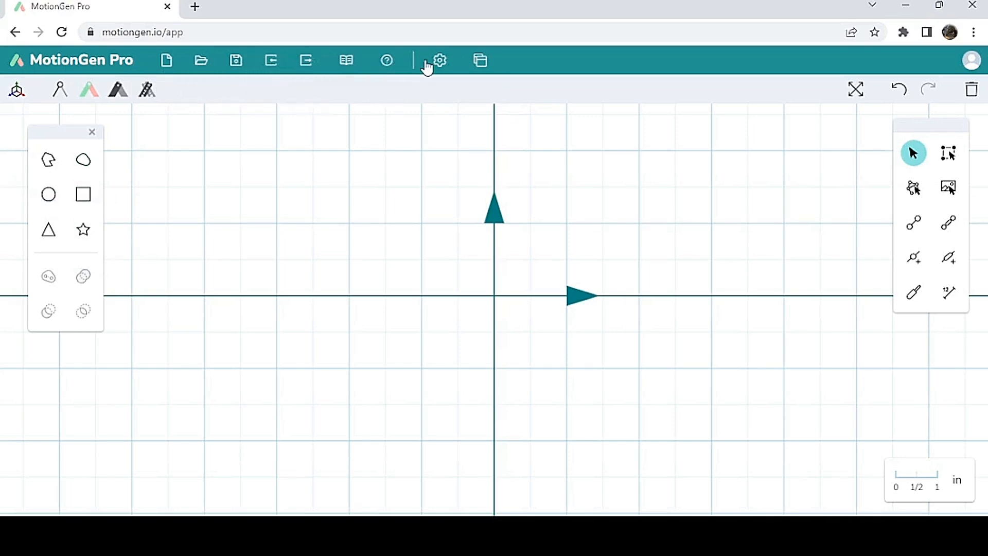
mouse_move(345, 61)
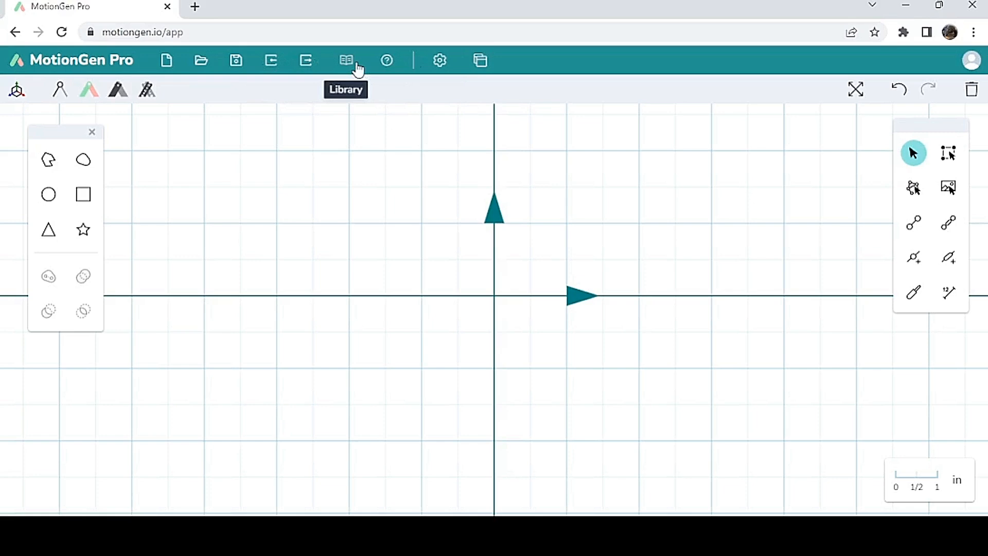
mouse_move(170, 85)
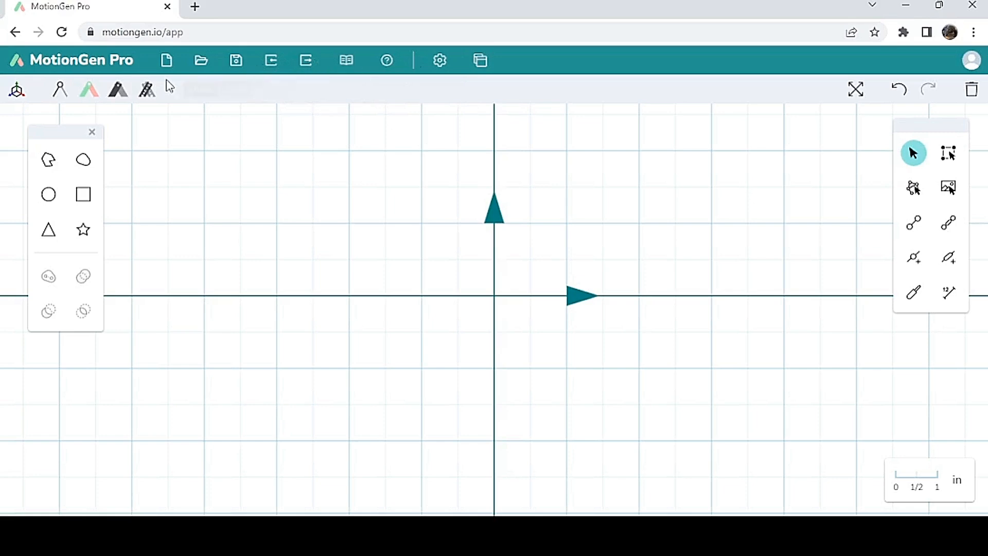
mouse_move(17, 92)
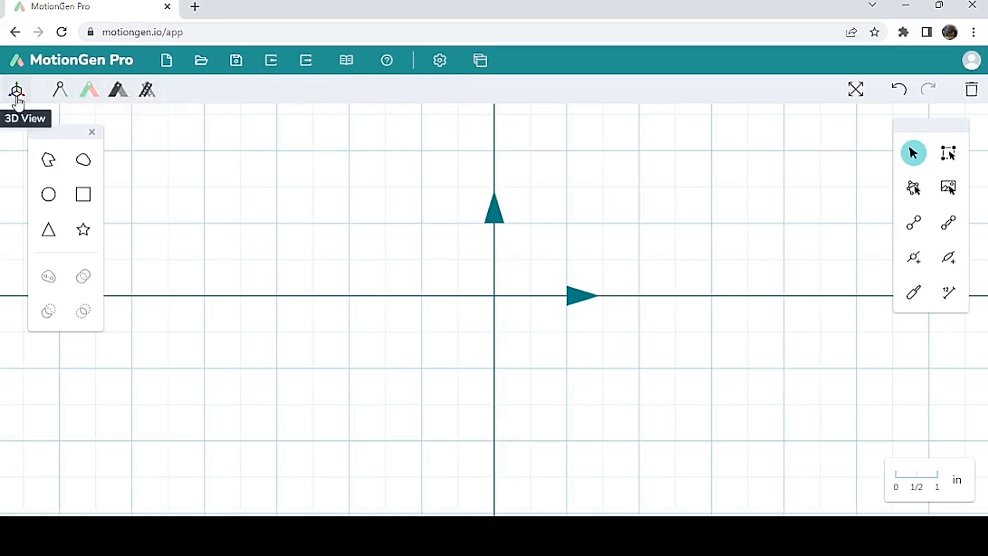
mouse_move(199, 99)
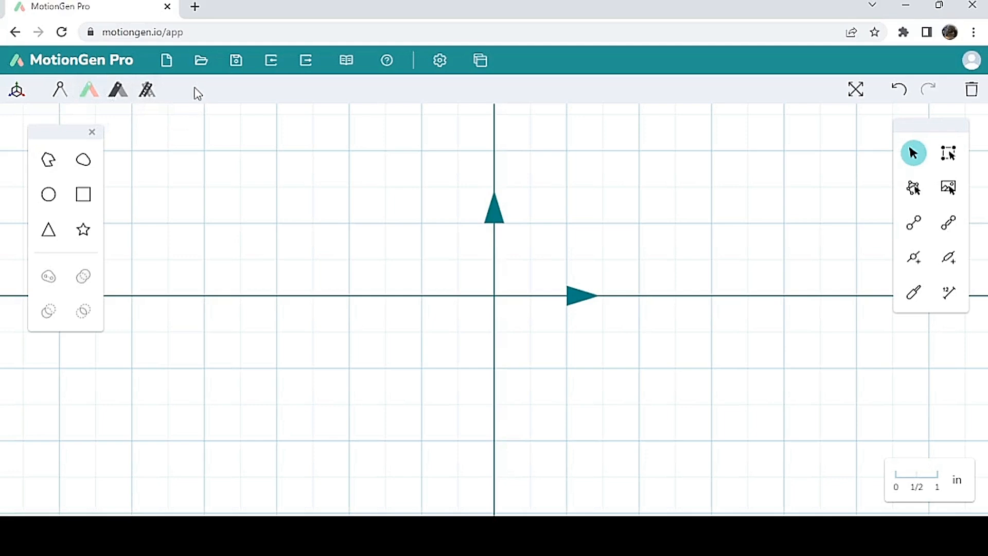
mouse_move(147, 92)
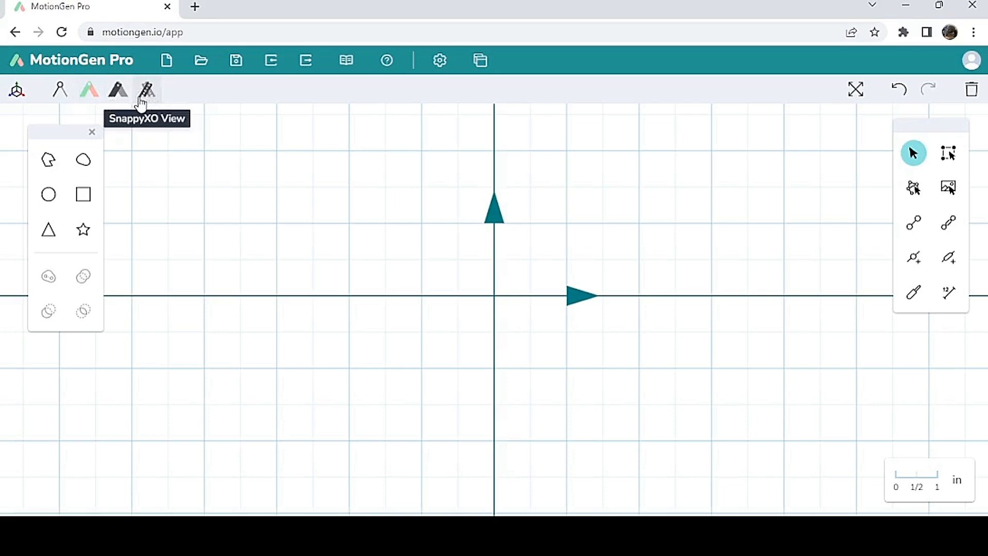
mouse_move(120, 95)
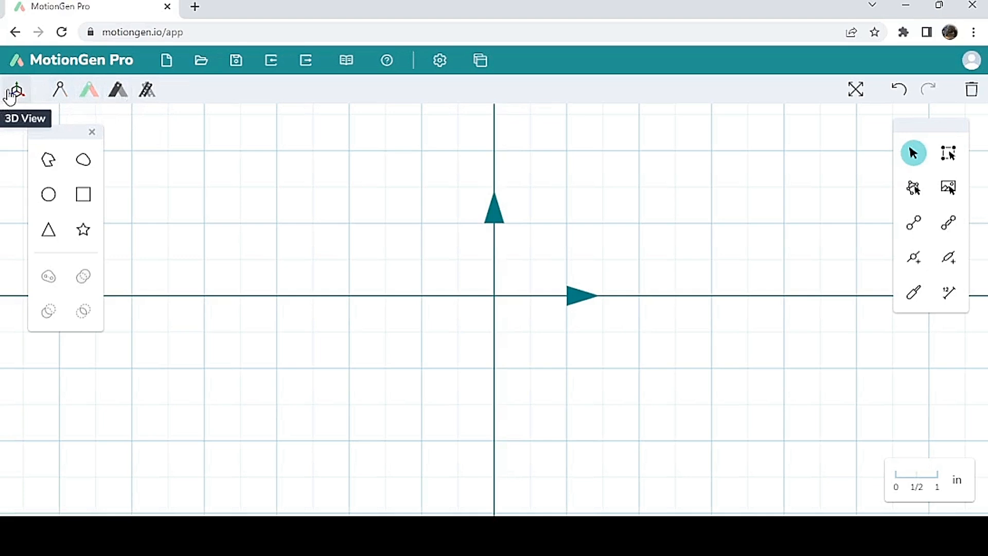
- Drag the shape-drawing tools panel left and down toward the canvas's left edge
left_click_drag(65, 131, 46, 136)
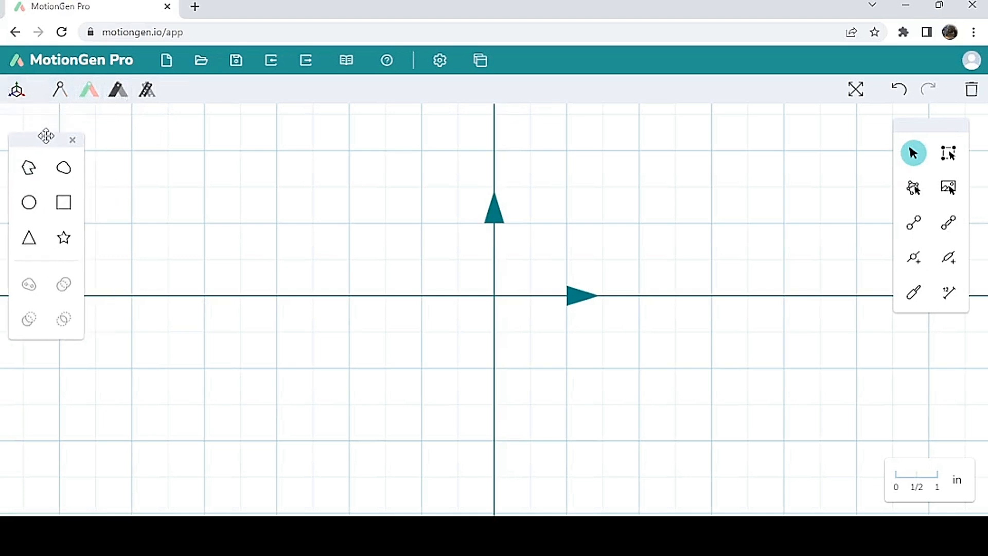
left_click_drag(46, 136, 36, 165)
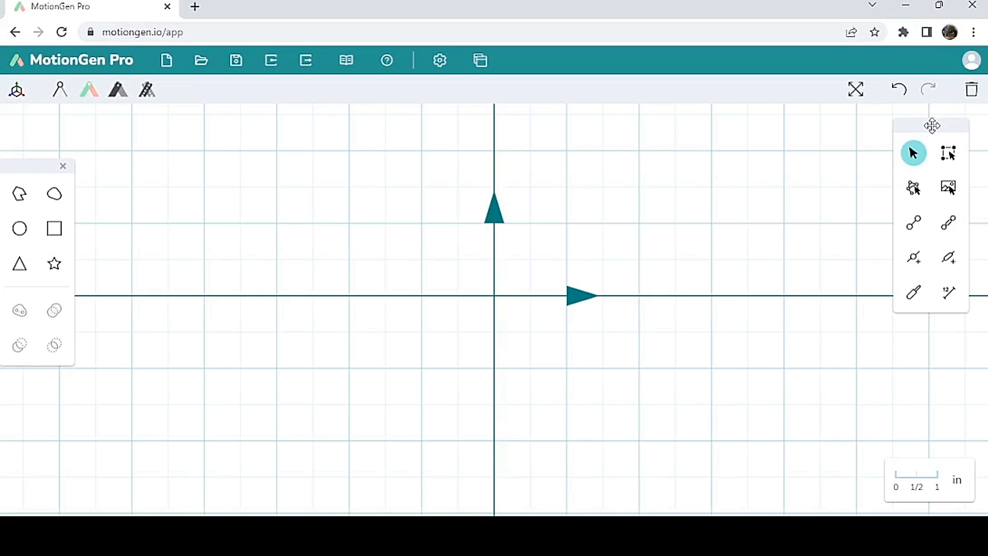
mouse_move(834, 309)
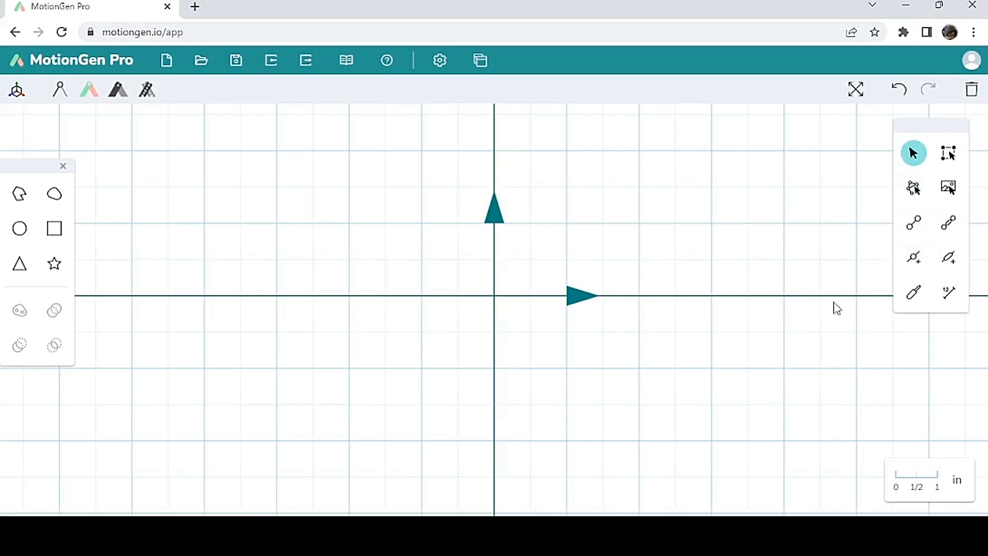